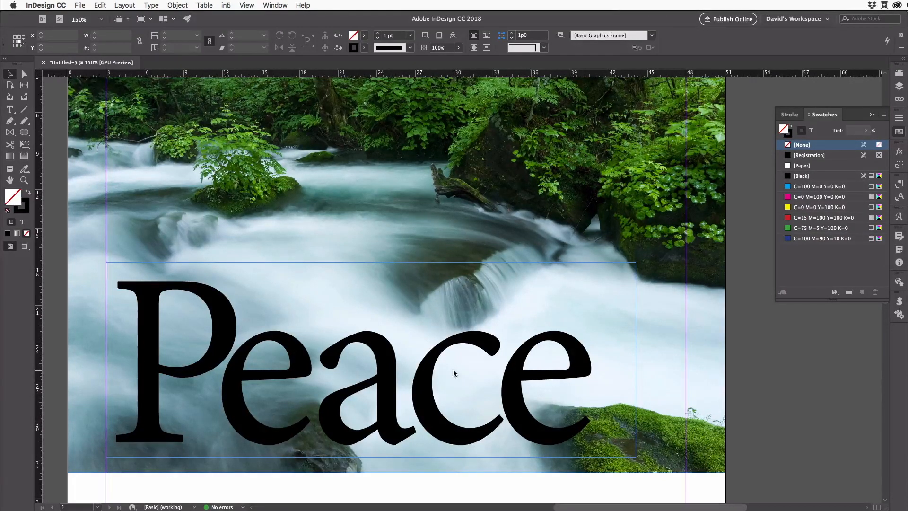
Step: Select the 'Peace' text frame and set swatch formatting to affect the text
{"action": "left_click", "coordinate": [472, 377]}
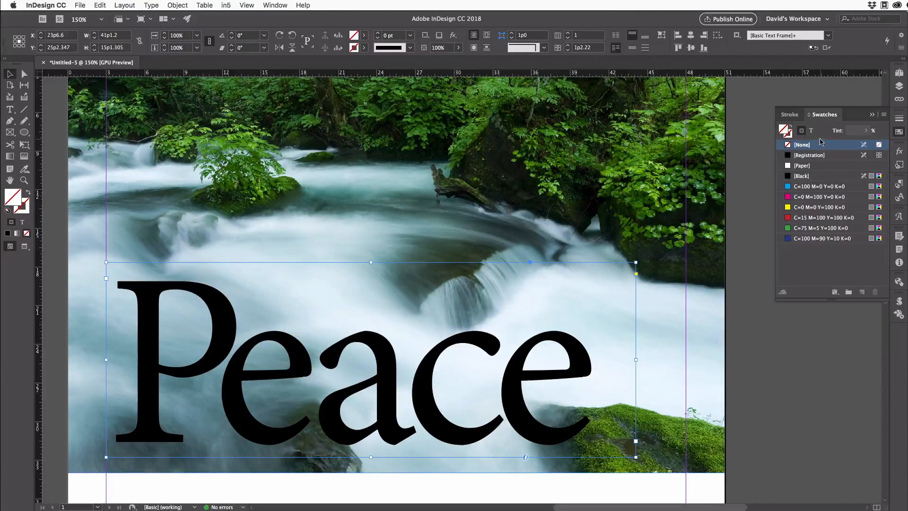
{"action": "left_click", "coordinate": [811, 131]}
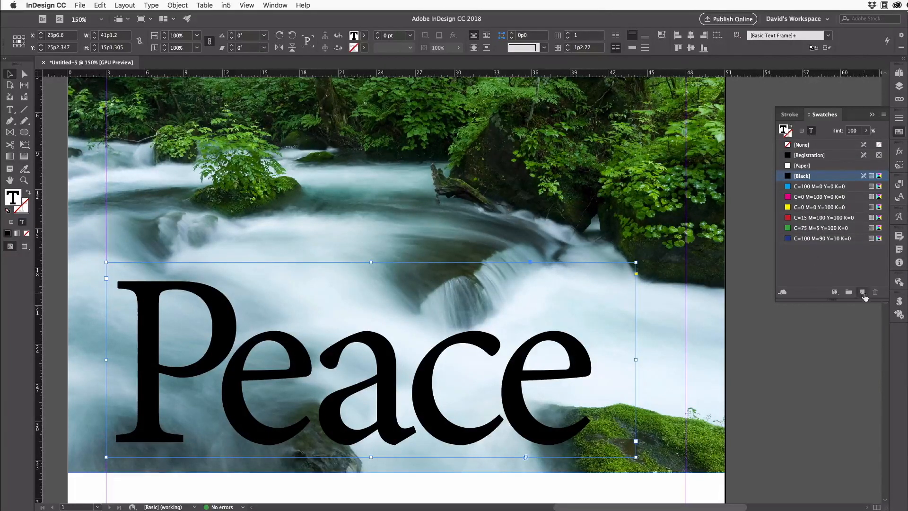
Step: Open the New Color Swatch dialog from the Swatches panel
{"action": "left_click", "coordinate": [862, 291]}
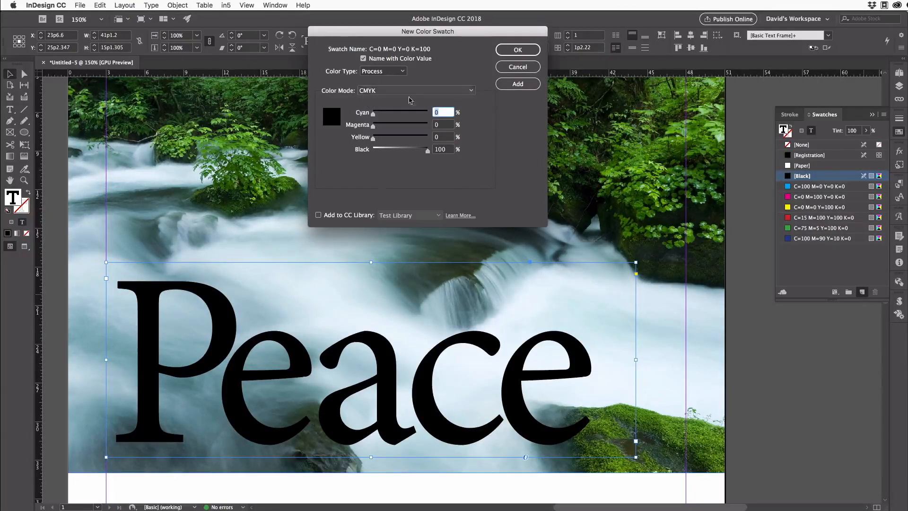
{"action": "mouse_move", "coordinate": [381, 92]}
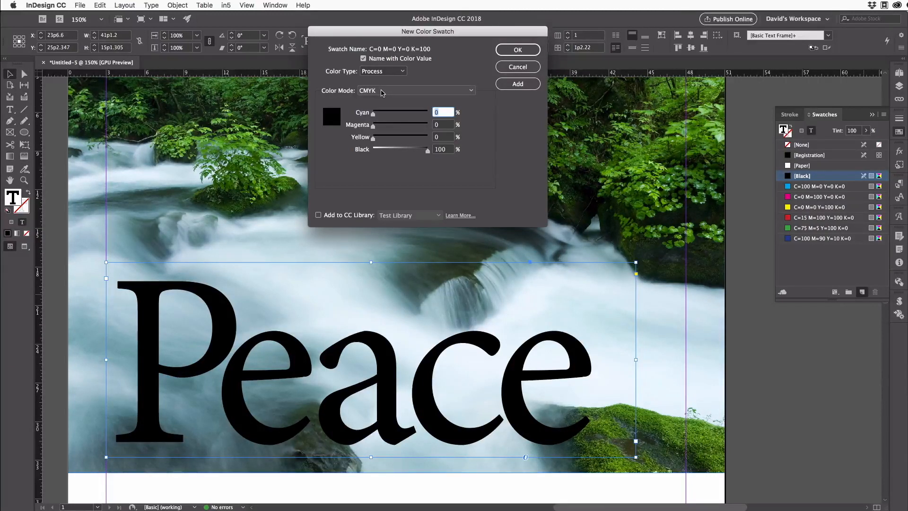
{"action": "mouse_move", "coordinate": [431, 167]}
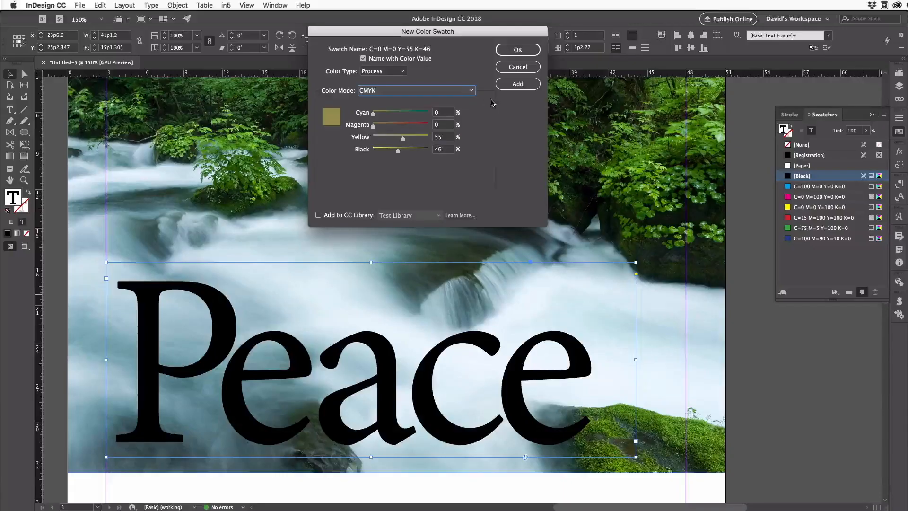
Step: Keep CMYK color mode and enter the tan mix C25 M33 Y55 K6
{"action": "left_click", "coordinate": [470, 91]}
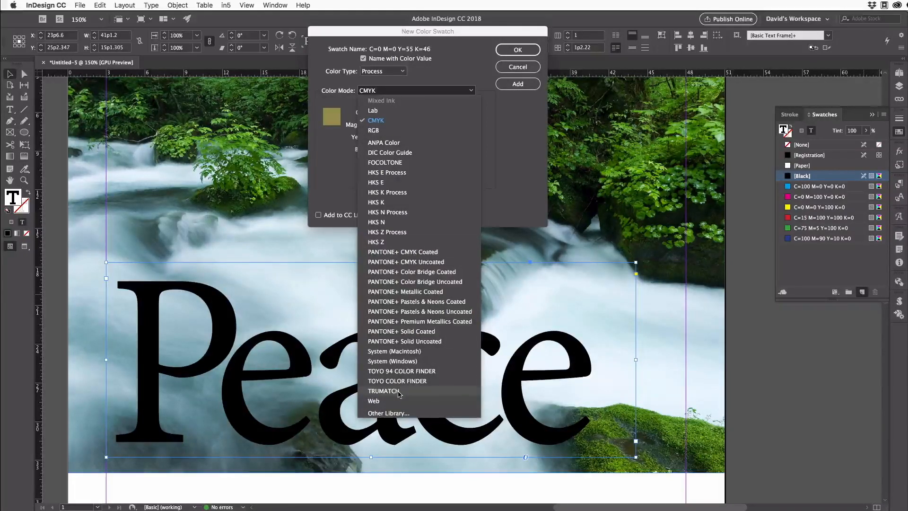
{"action": "mouse_move", "coordinate": [420, 355]}
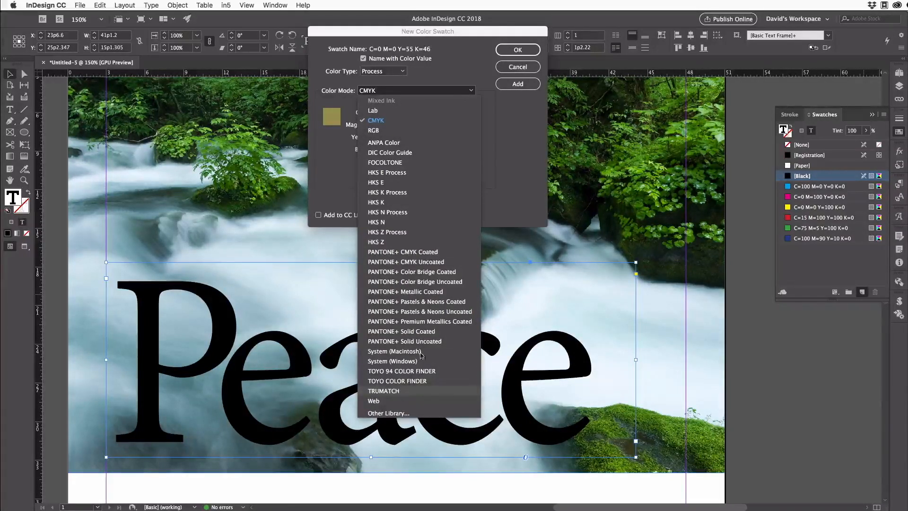
{"action": "left_click", "coordinate": [375, 119]}
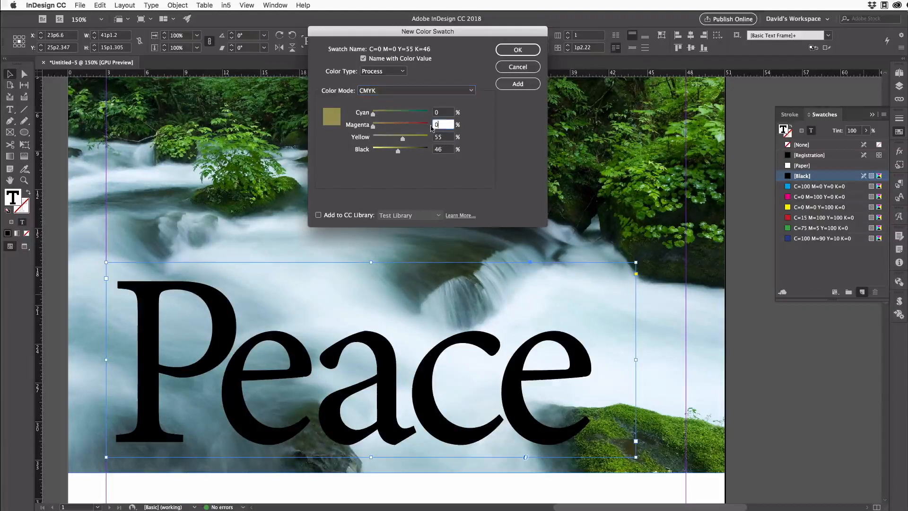
{"action": "type", "text": "33"}
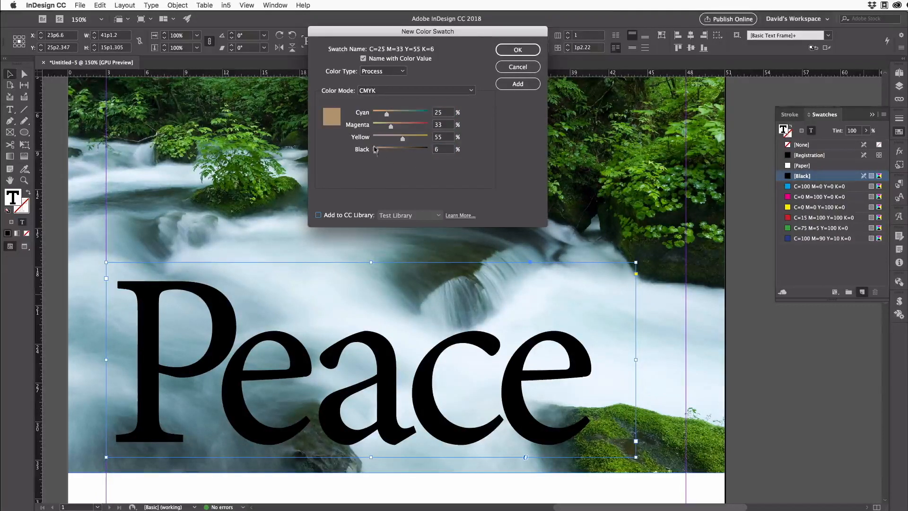
{"action": "mouse_move", "coordinate": [333, 138]}
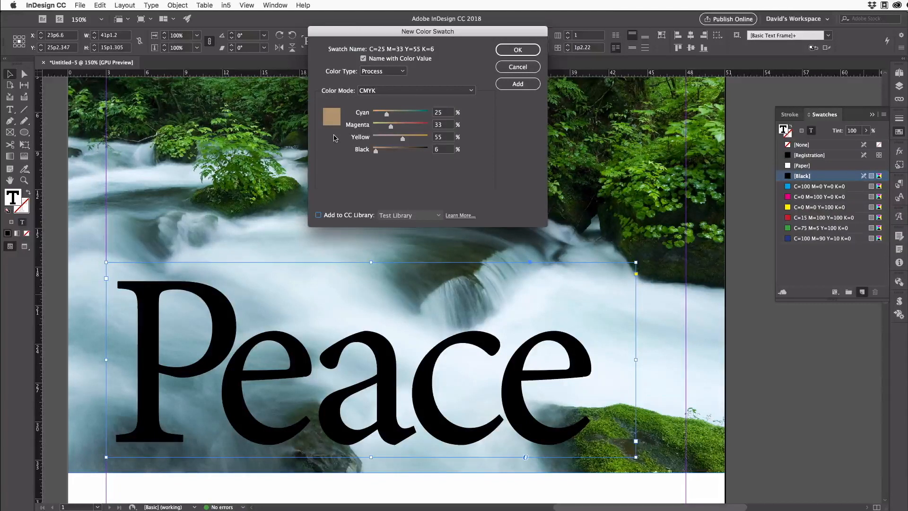